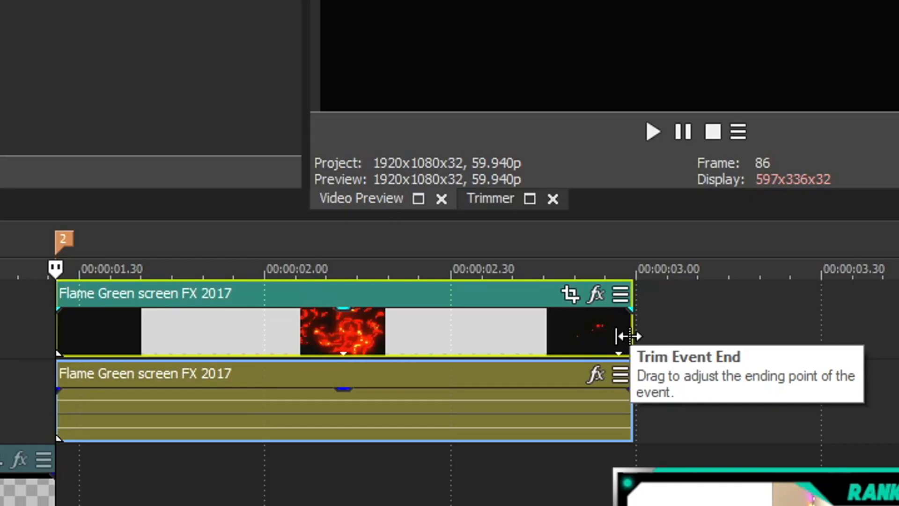
mouse_move(628, 336)
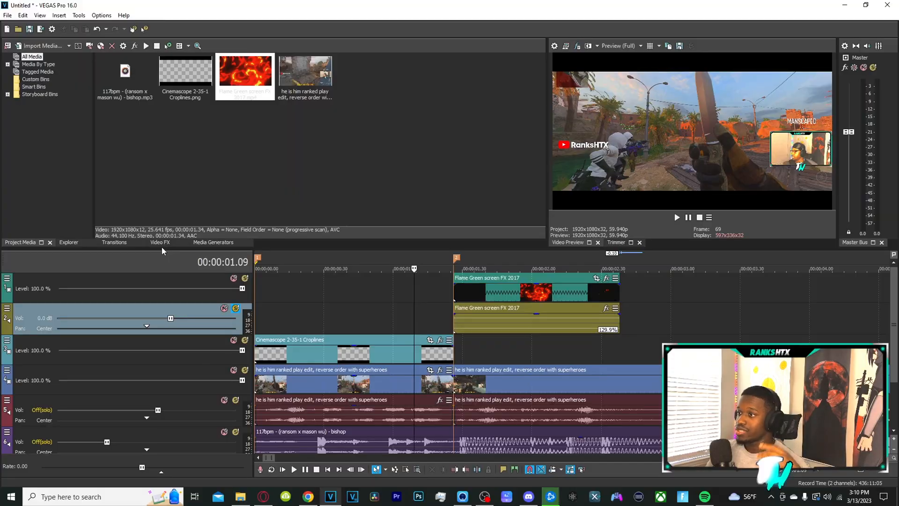
Apply Chroma Keyer with the Pure Red Screen preset to the Flame Green screen FX 2017 clip.
click(159, 241)
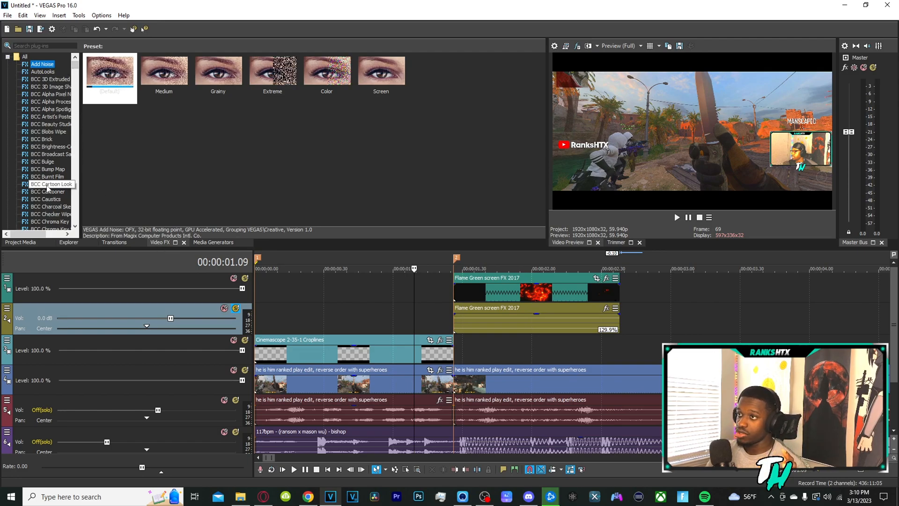
click(52, 184)
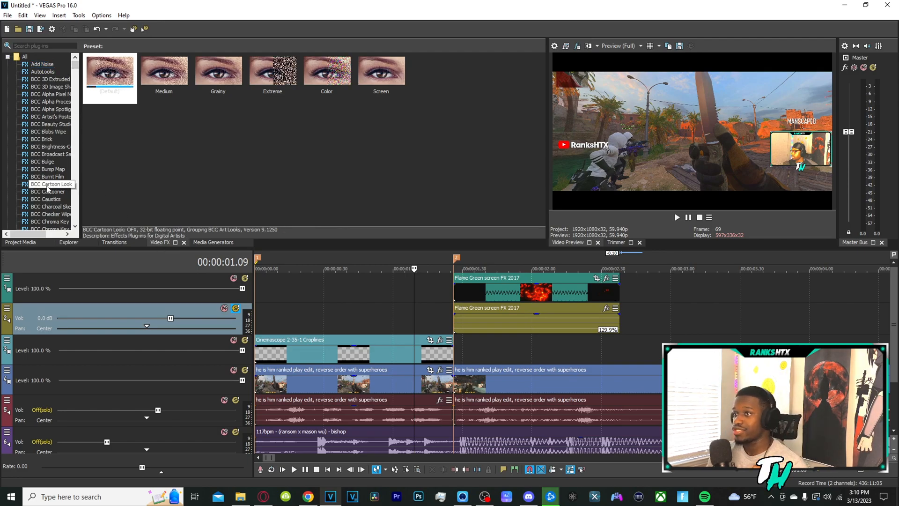
click(46, 169)
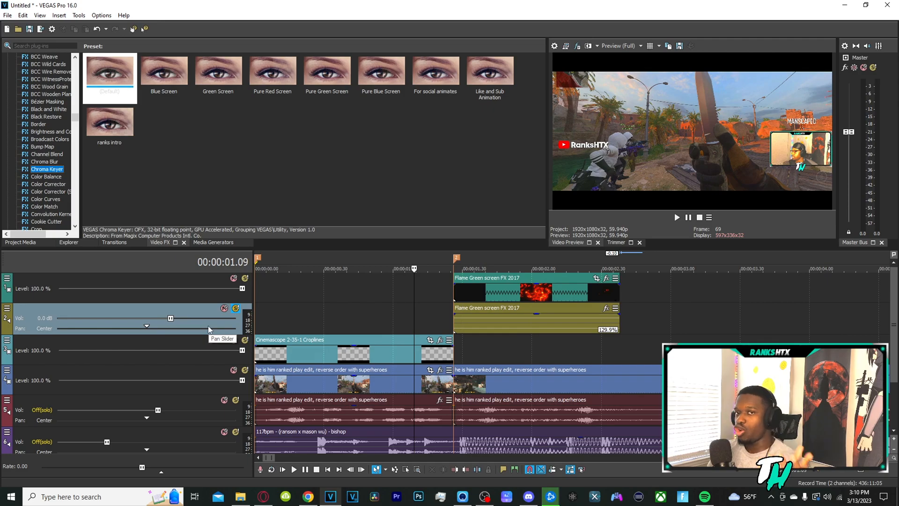
mouse_move(211, 324)
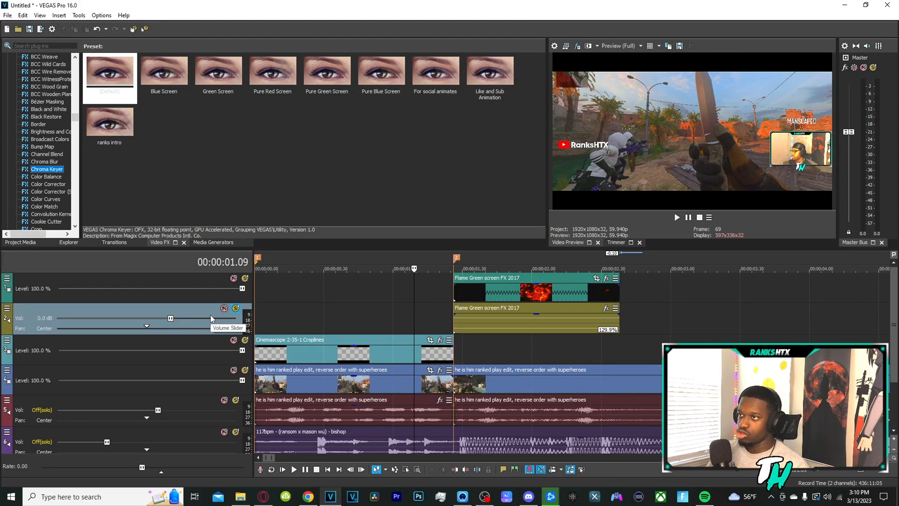
mouse_move(362, 279)
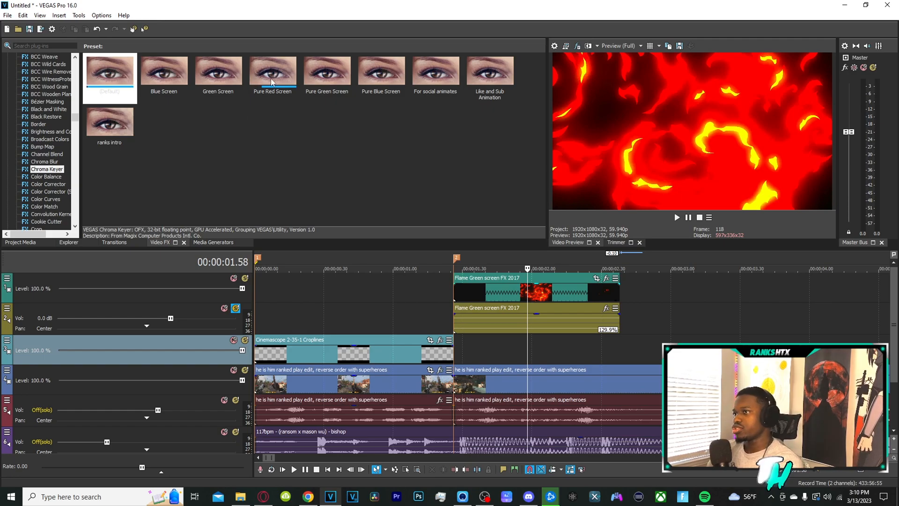
click(272, 71)
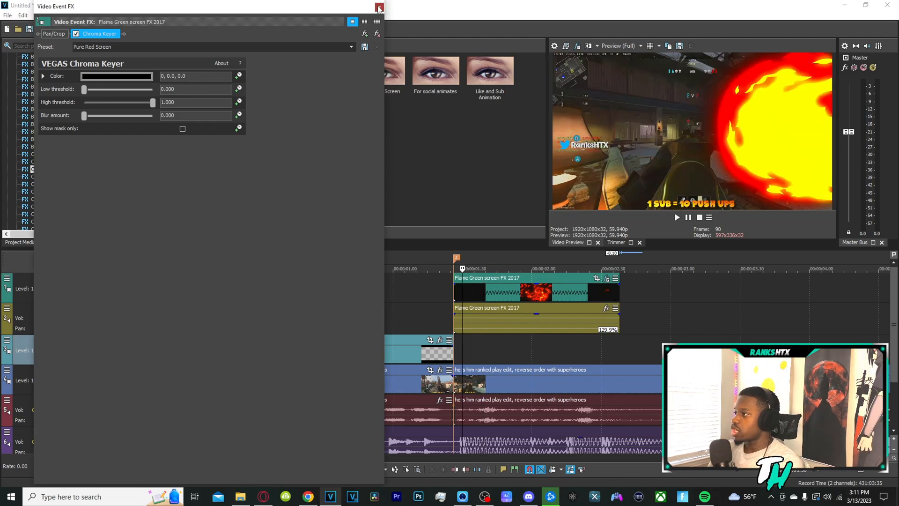
click(380, 6)
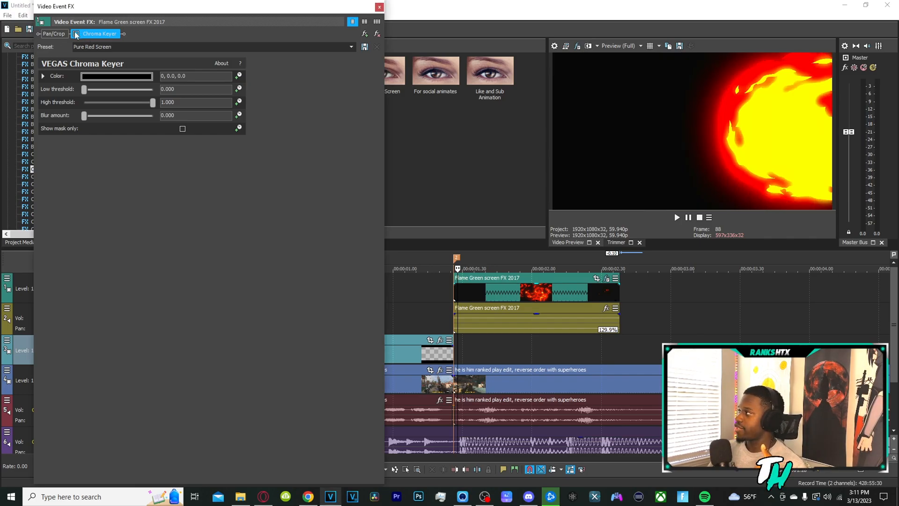
mouse_move(699, 139)
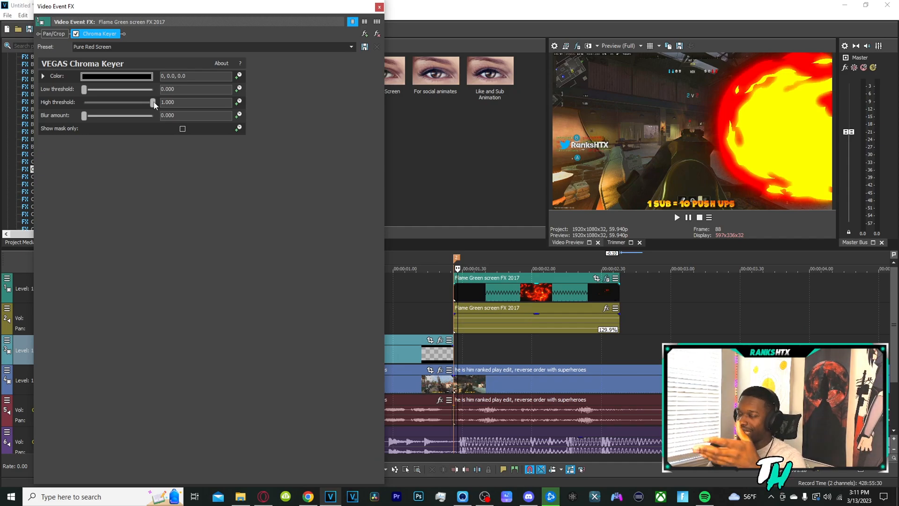
Set the flame key's high threshold to 0.898 and low threshold to 0.333, then close the FX window.
drag(152, 102, 85, 102)
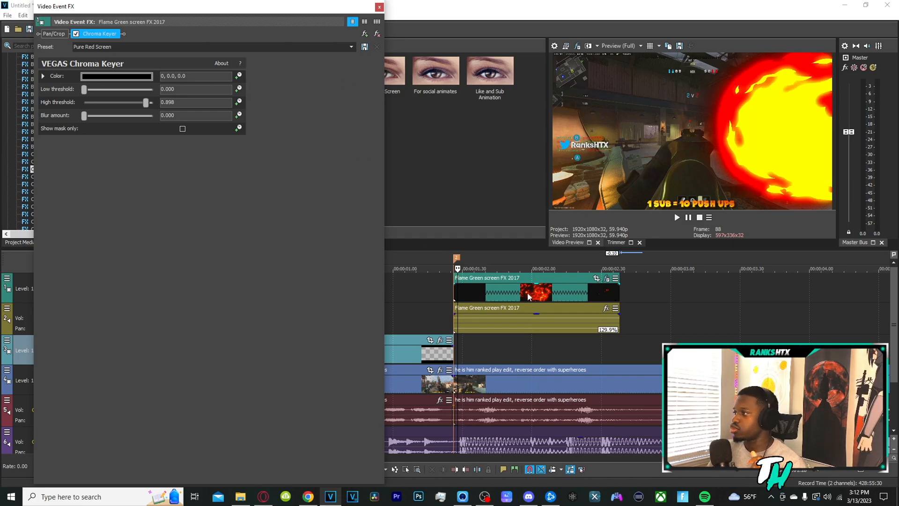
click(378, 6)
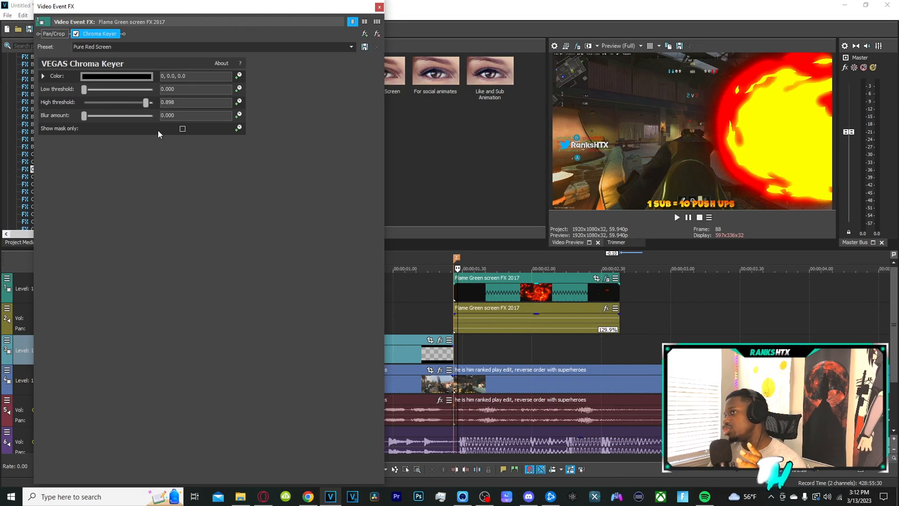
mouse_move(84, 91)
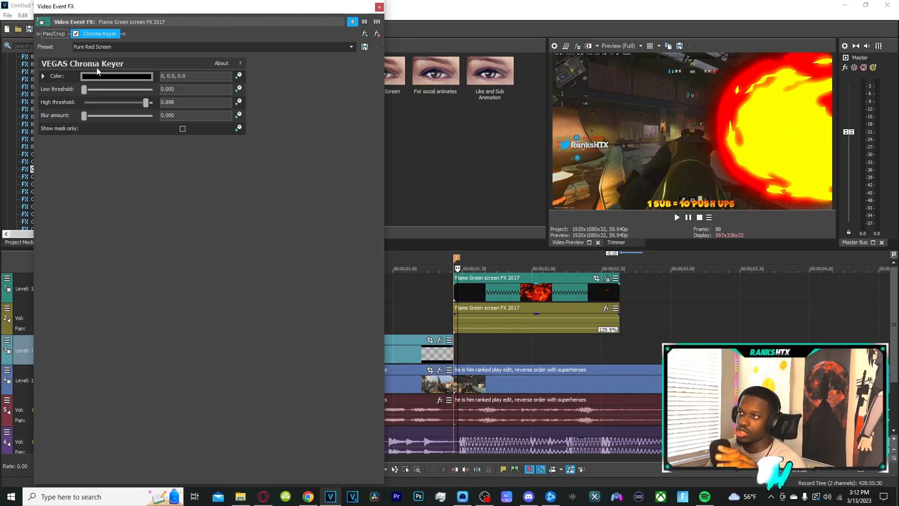
drag(83, 89, 101, 89)
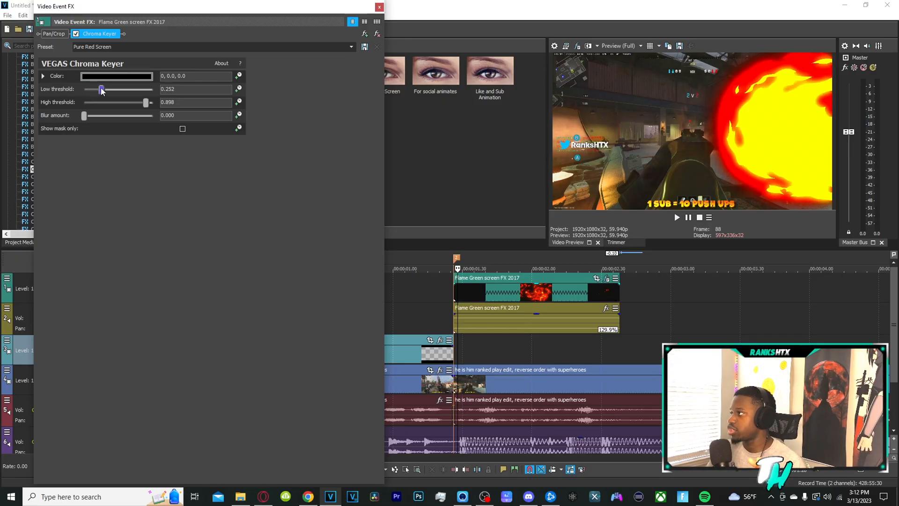
drag(101, 89, 107, 89)
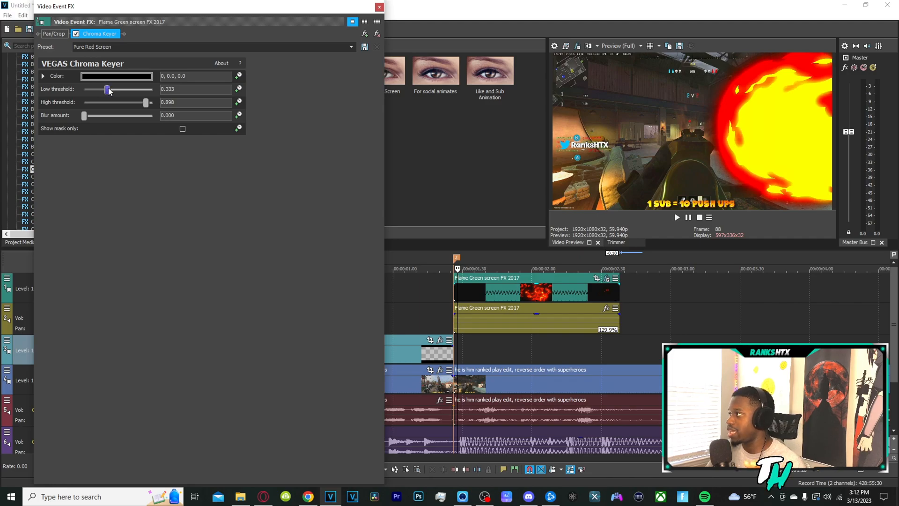
click(378, 7)
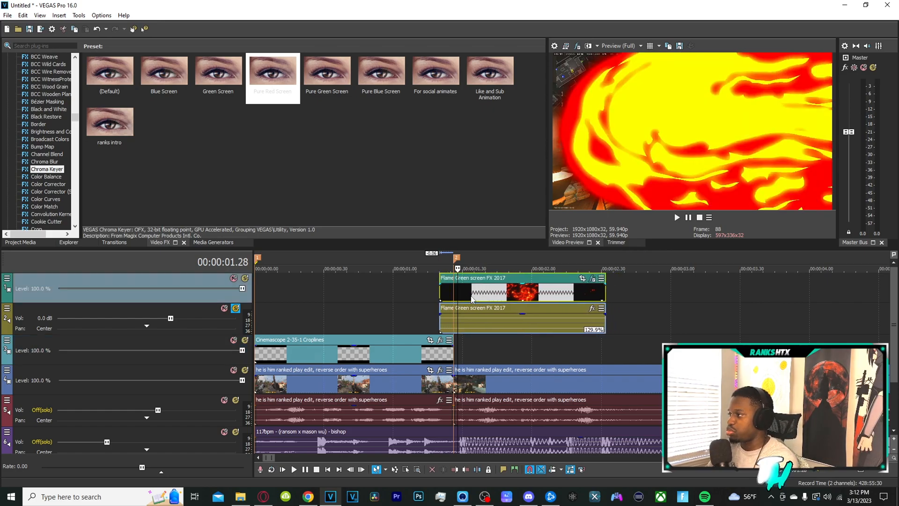
click(387, 269)
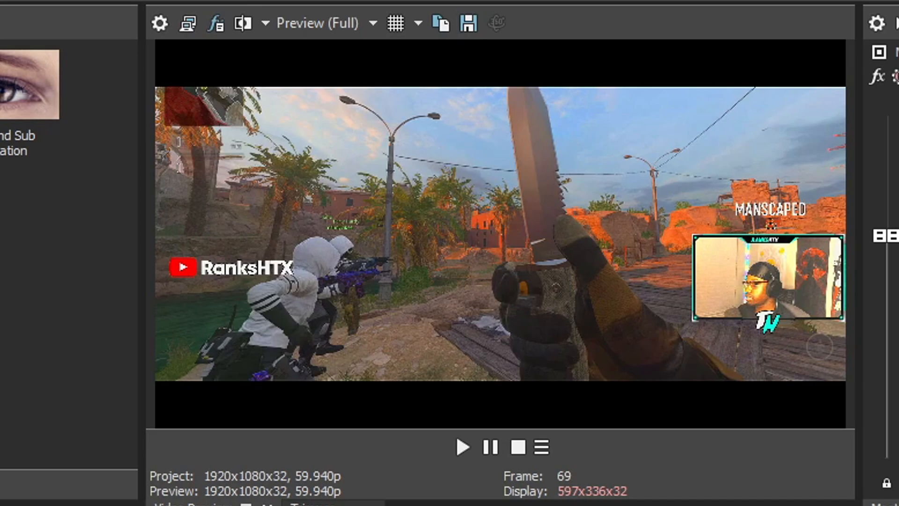
click(462, 448)
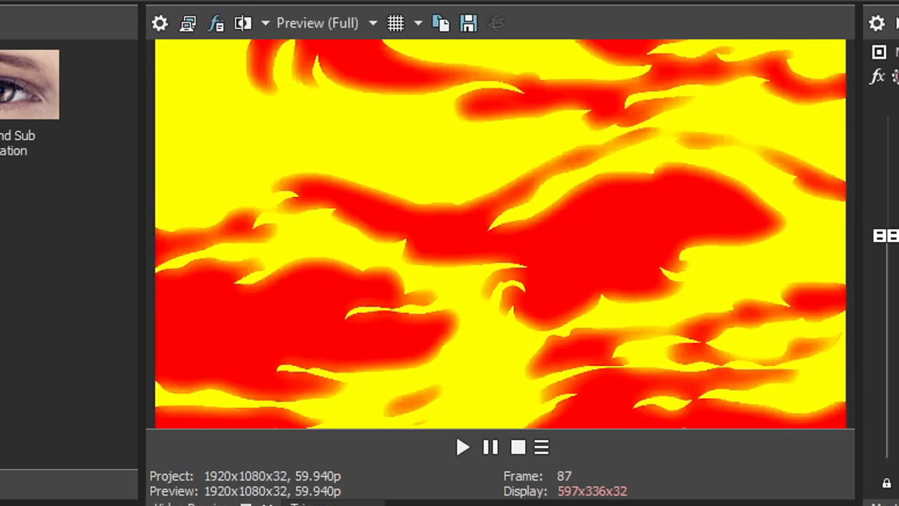
click(463, 446)
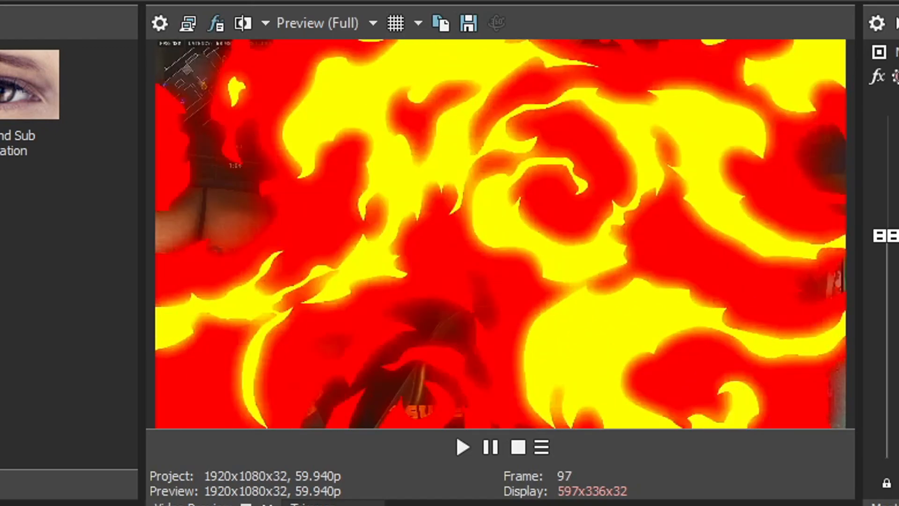
click(461, 447)
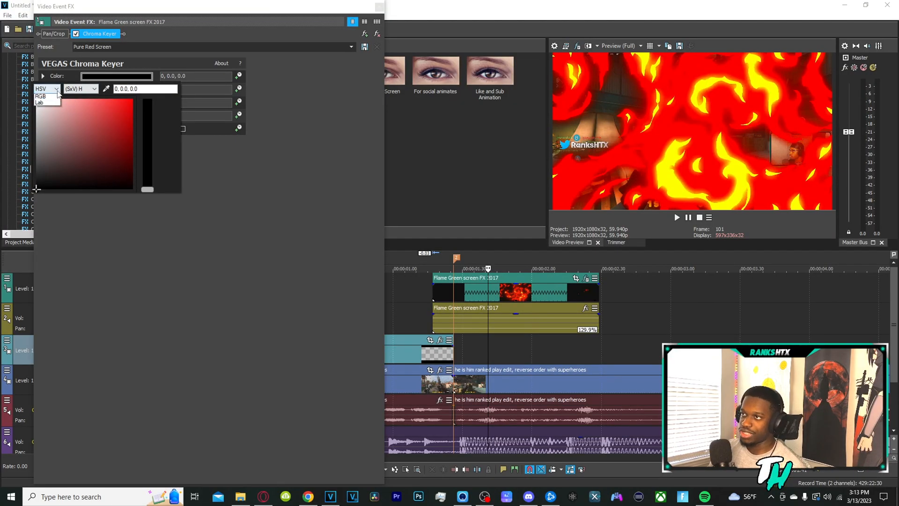
Switch the key colour picker to HSL and close the flame clip's Chroma Keyer settings.
click(49, 88)
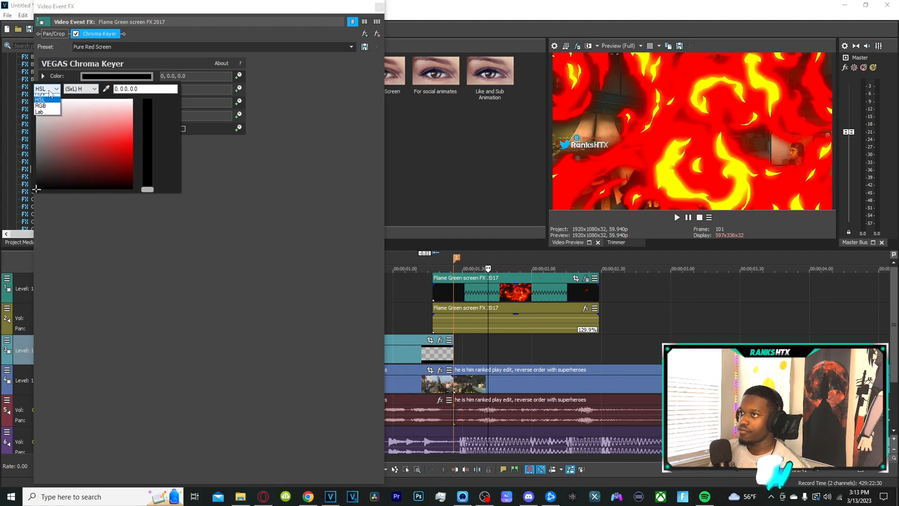
click(40, 106)
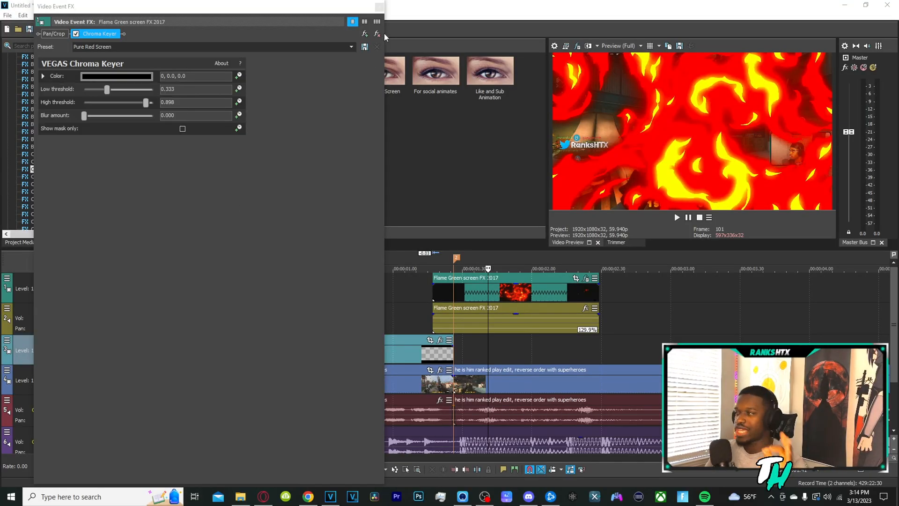
click(376, 46)
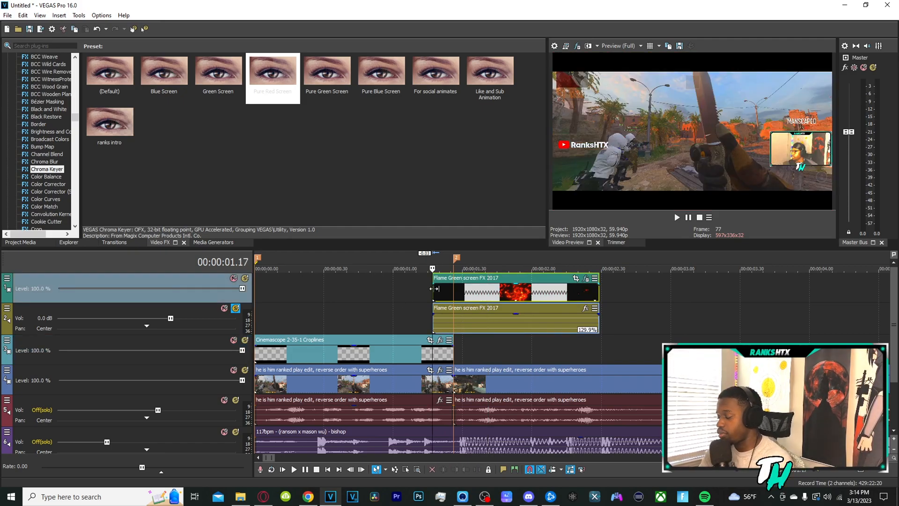
mouse_move(436, 288)
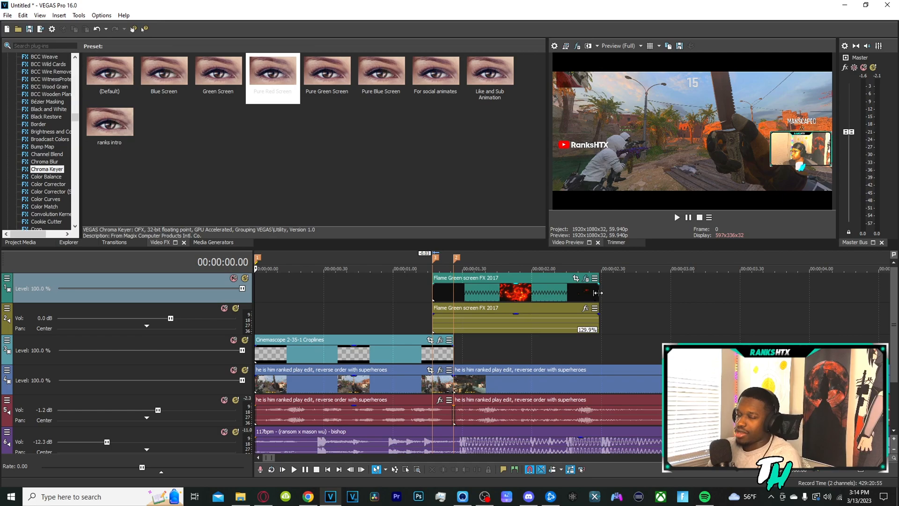
mouse_move(599, 288)
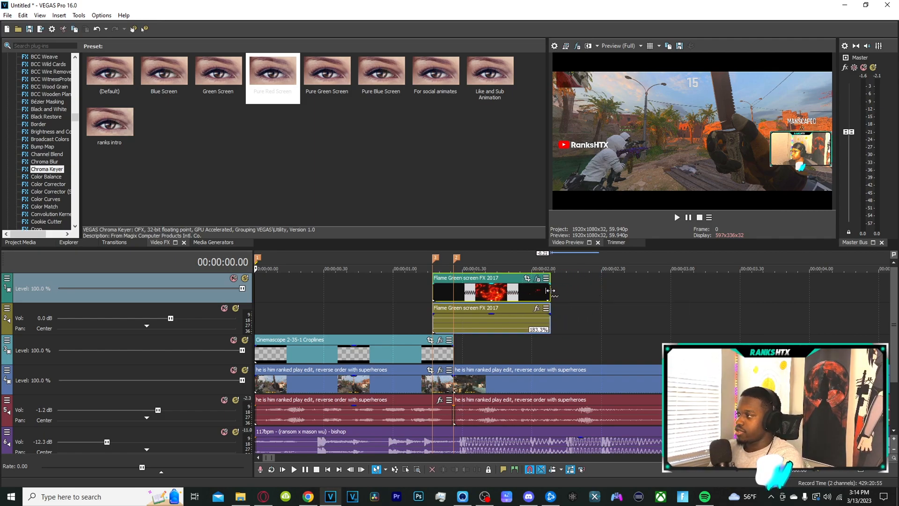
mouse_move(550, 289)
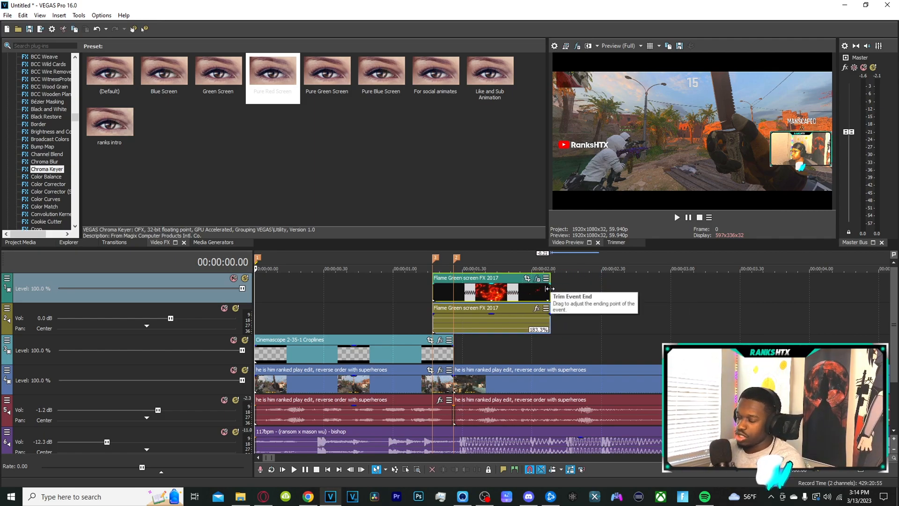
mouse_move(354, 305)
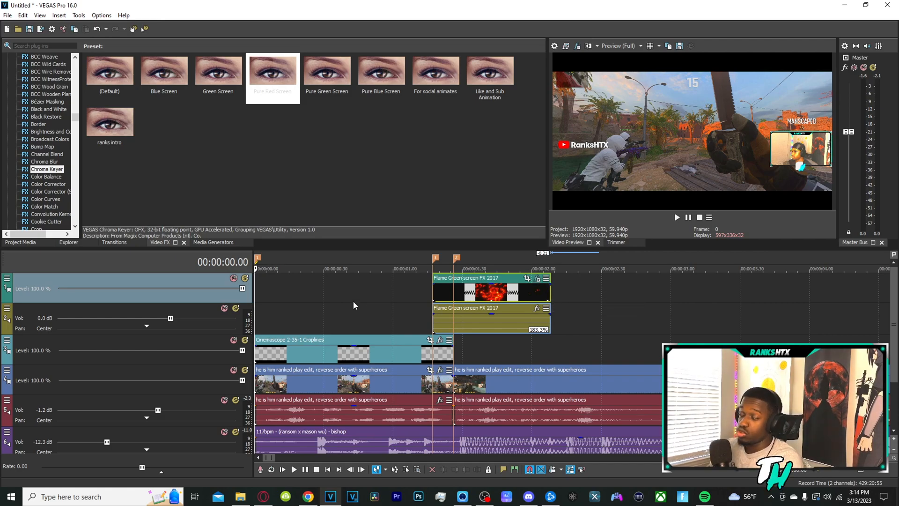
mouse_move(351, 308)
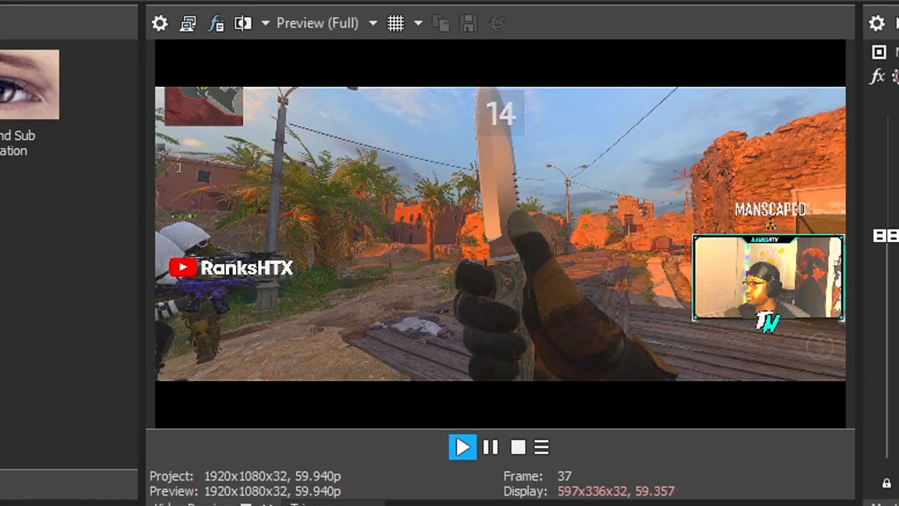
Play back and stop the preview to review the shortened flame clip edit.
click(462, 447)
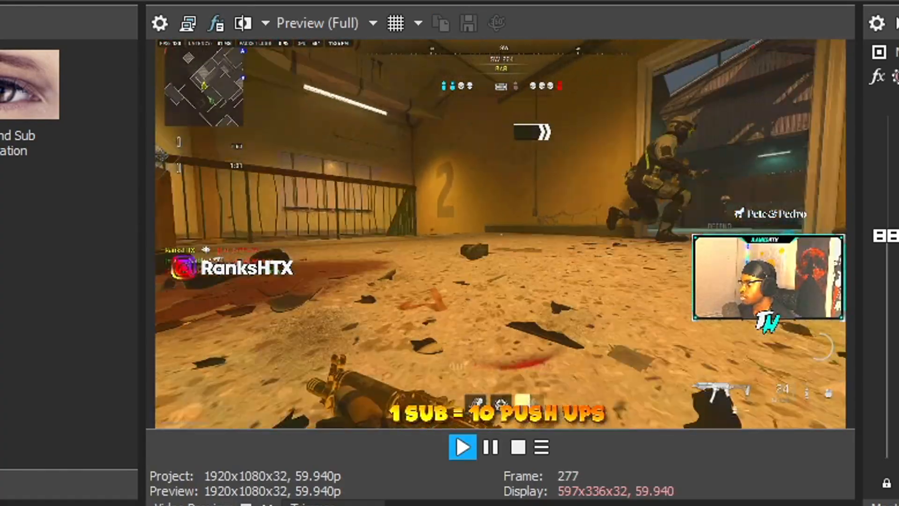
click(462, 446)
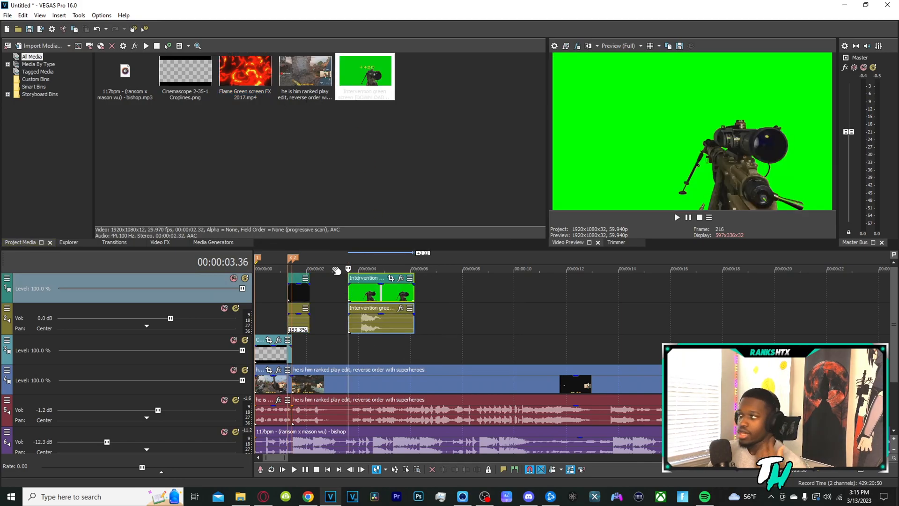
Apply the Chroma Keyer Green Screen preset to the Intervention sniper clip.
click(160, 241)
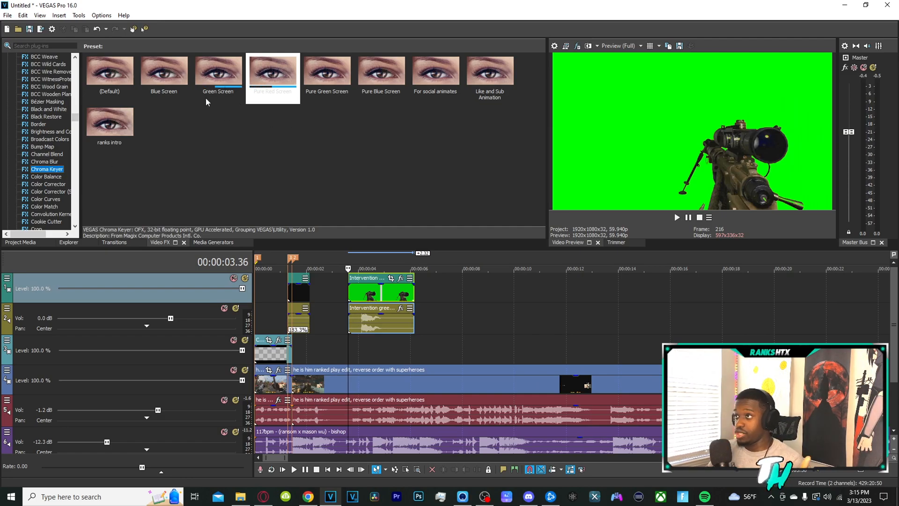
click(218, 70)
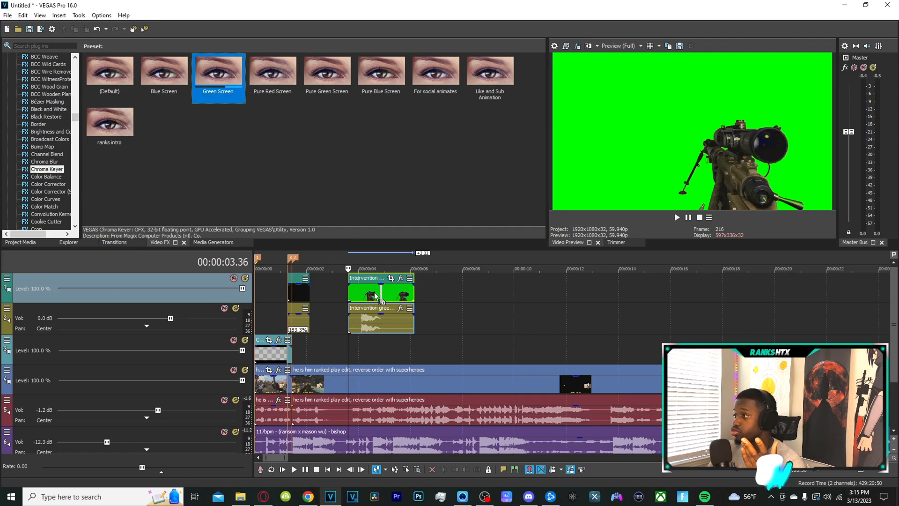
click(399, 277)
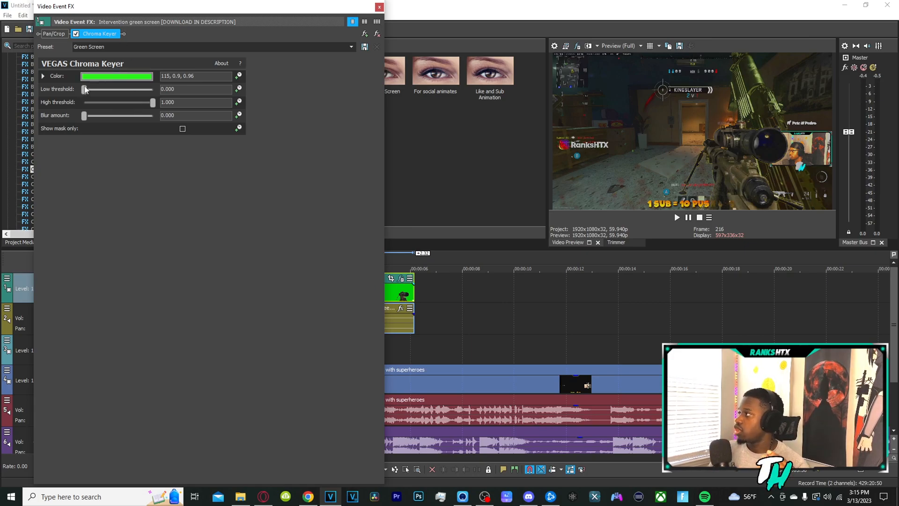
Set the sniper key's low threshold to 0.367 and high threshold to 0.782, then close the FX window.
drag(85, 89, 109, 89)
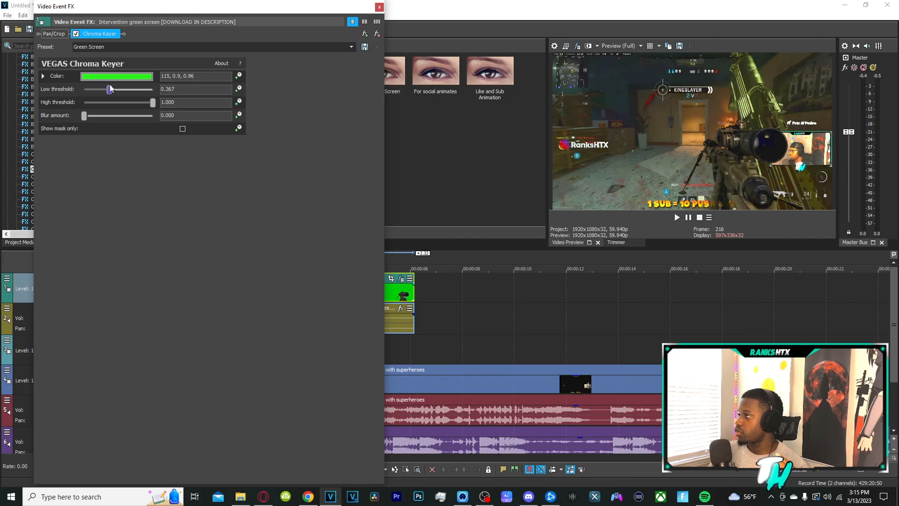
drag(151, 102, 127, 102)
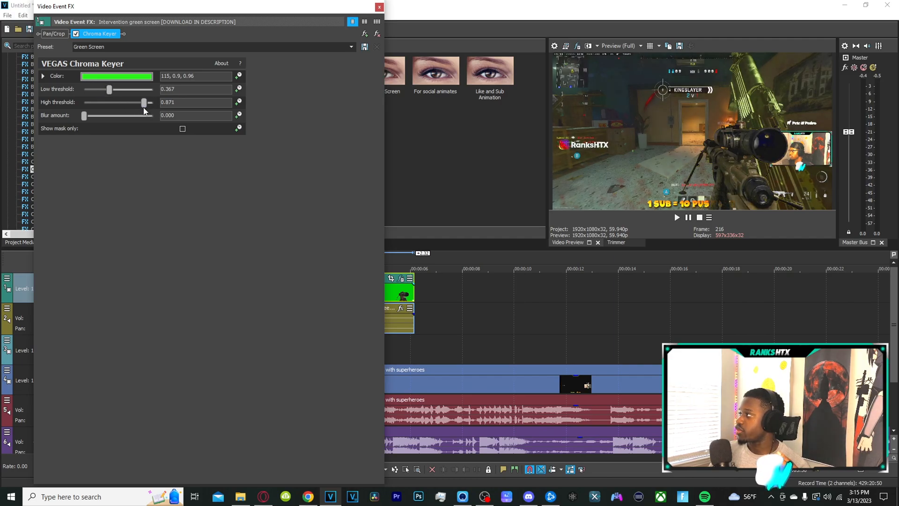
drag(149, 102, 137, 102)
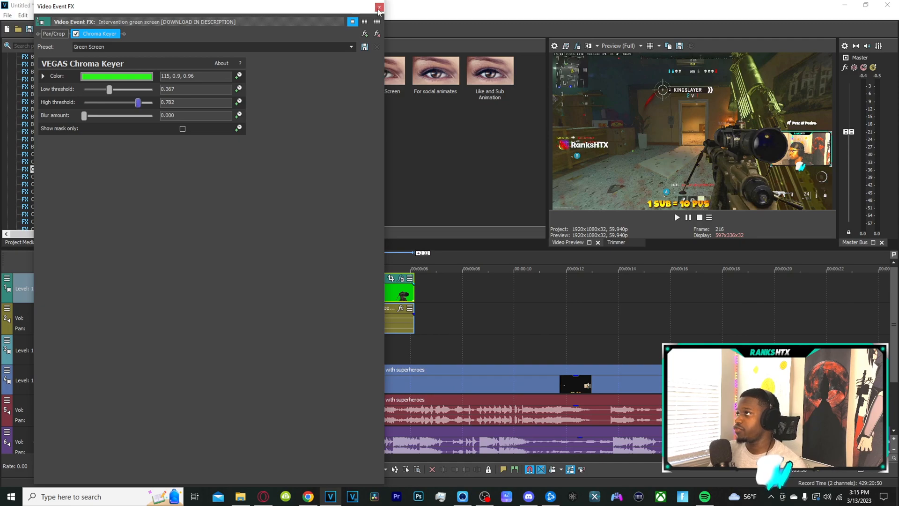
click(378, 7)
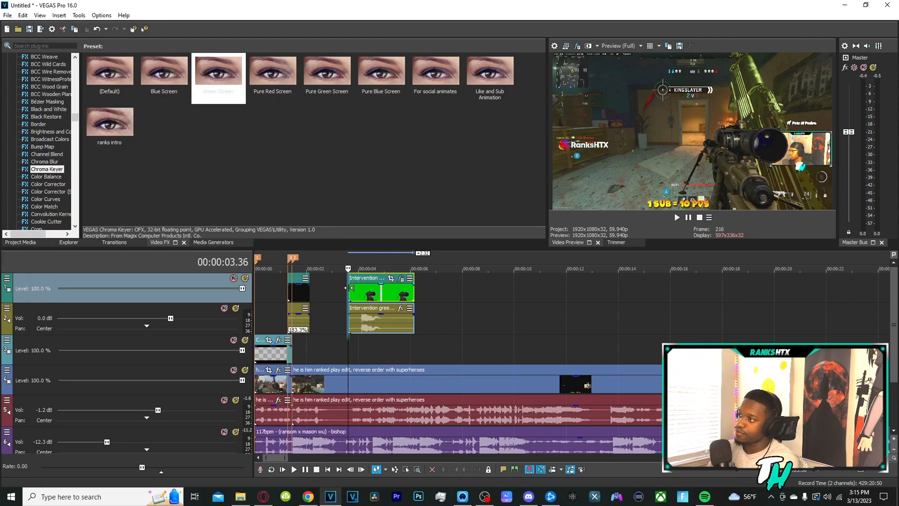